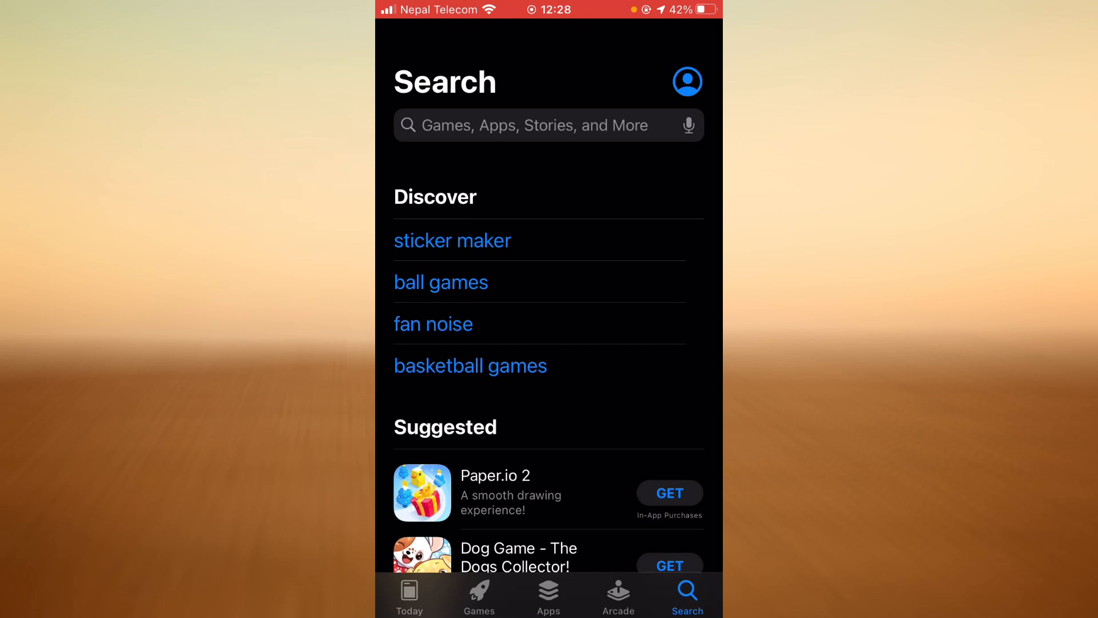
- Search the App Store for 'coin' and pick the Coinbase suggestion
{"action": "left_click", "coordinate": [548, 125]}
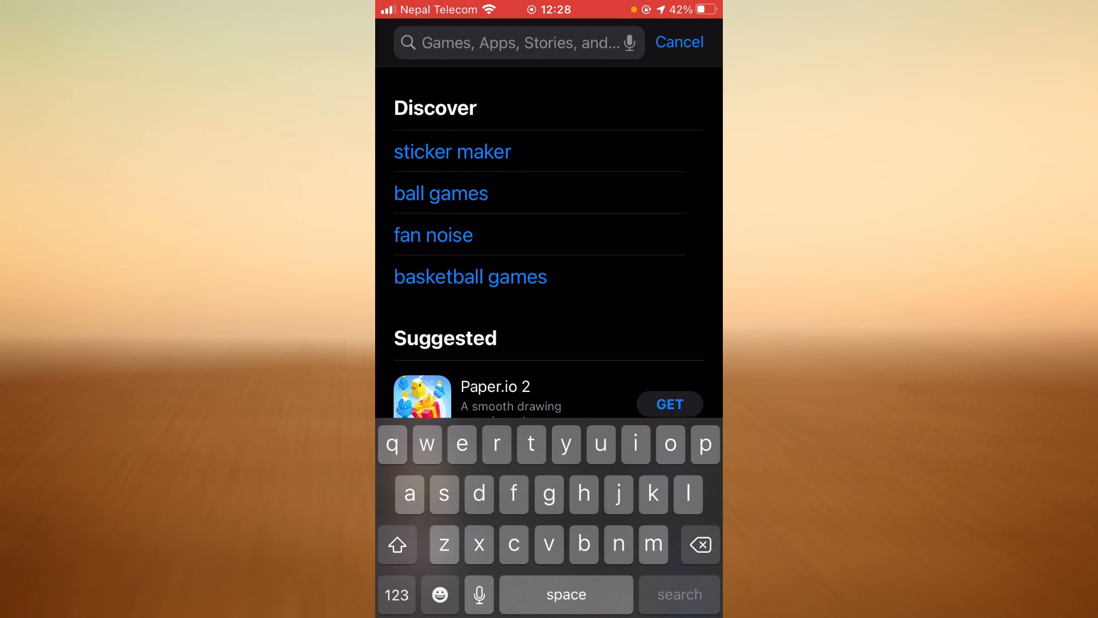
{"action": "type", "text": "coin"}
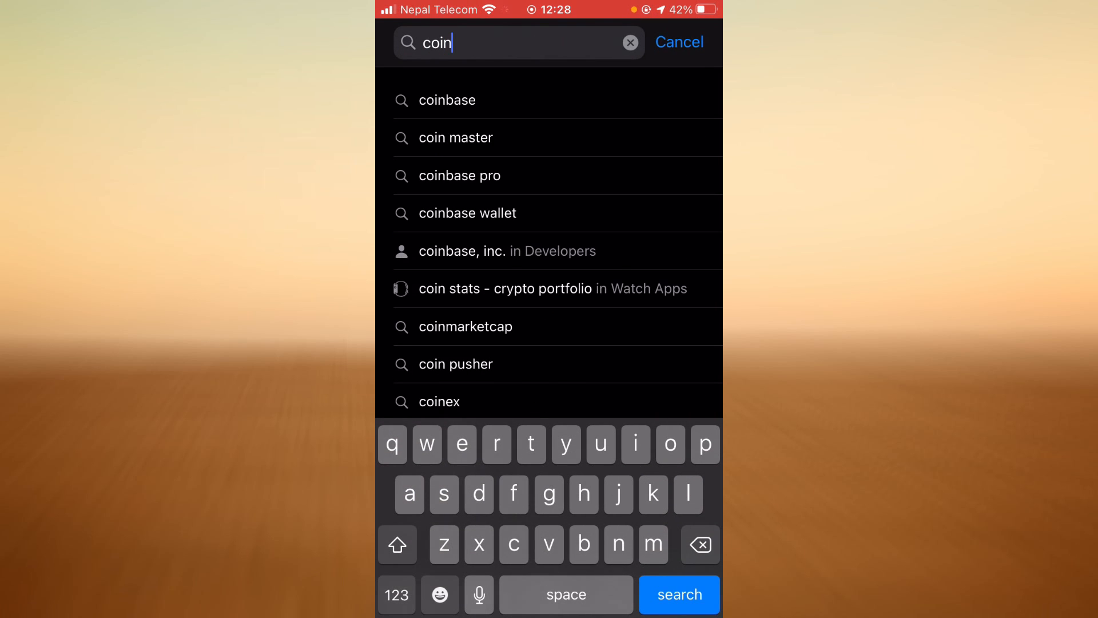
{"action": "left_click", "coordinate": [447, 100]}
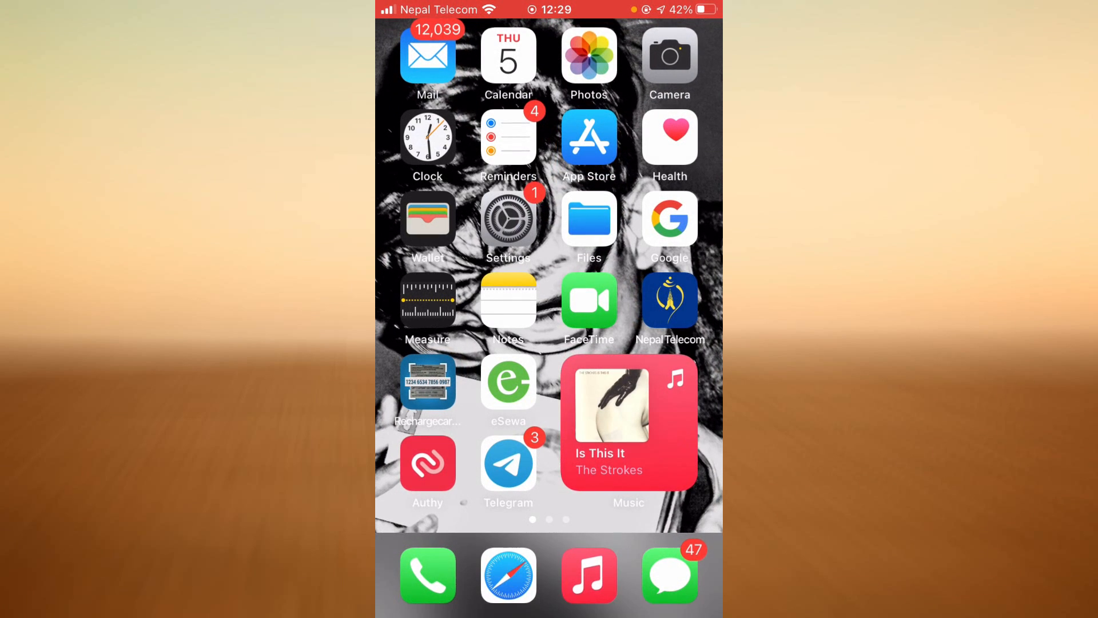
- Reach the iPhone Storage app list in Settings and scroll to Coinbase at 74.2 MB
{"action": "left_click", "coordinate": [508, 219]}
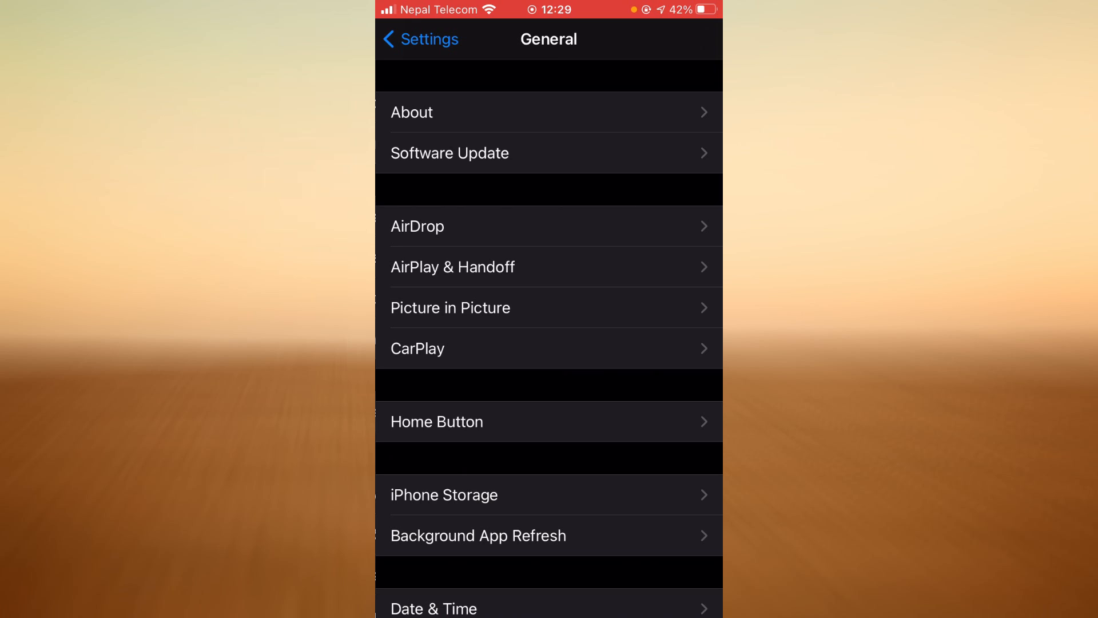
{"action": "scroll", "scroll_direction": "down", "scroll_amount": 3}
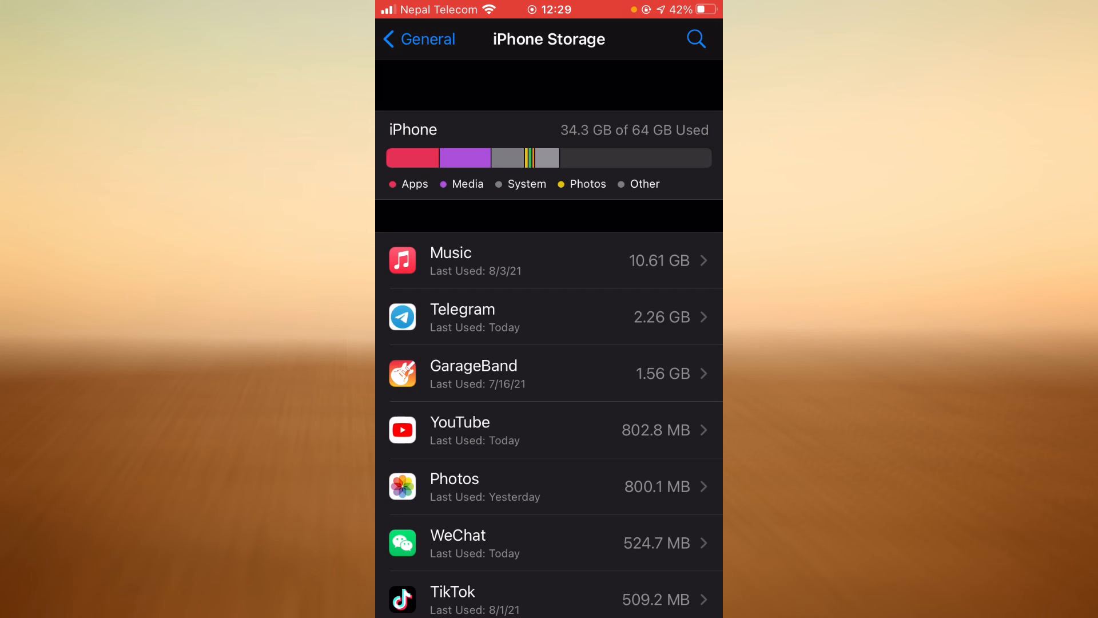
{"action": "scroll", "scroll_direction": "down", "scroll_amount": 3}
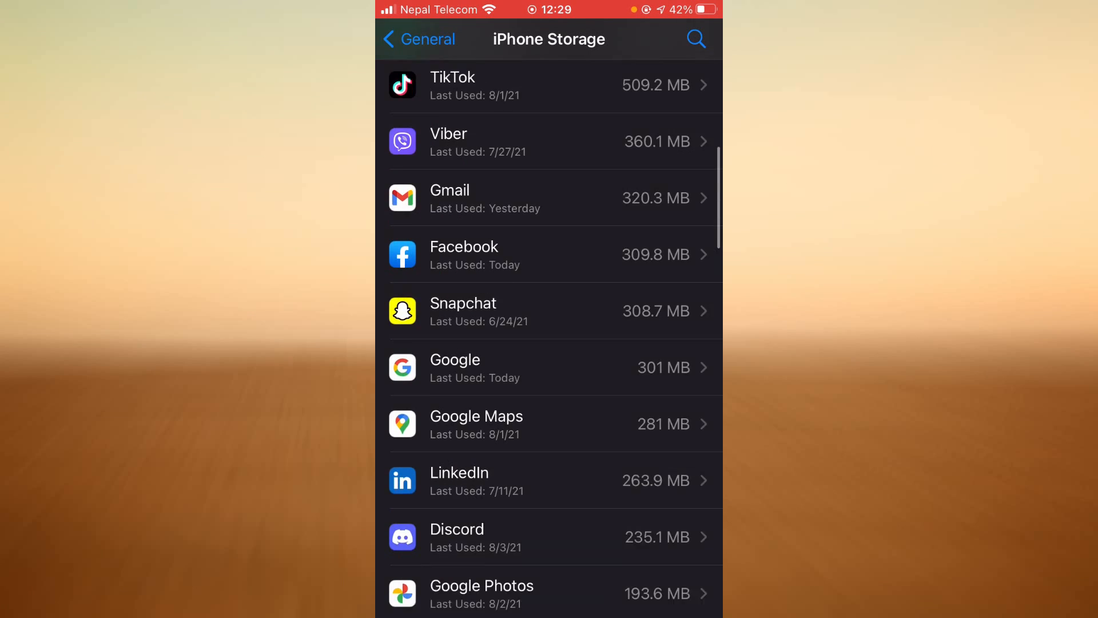
{"action": "scroll", "scroll_direction": "down", "scroll_amount": 3}
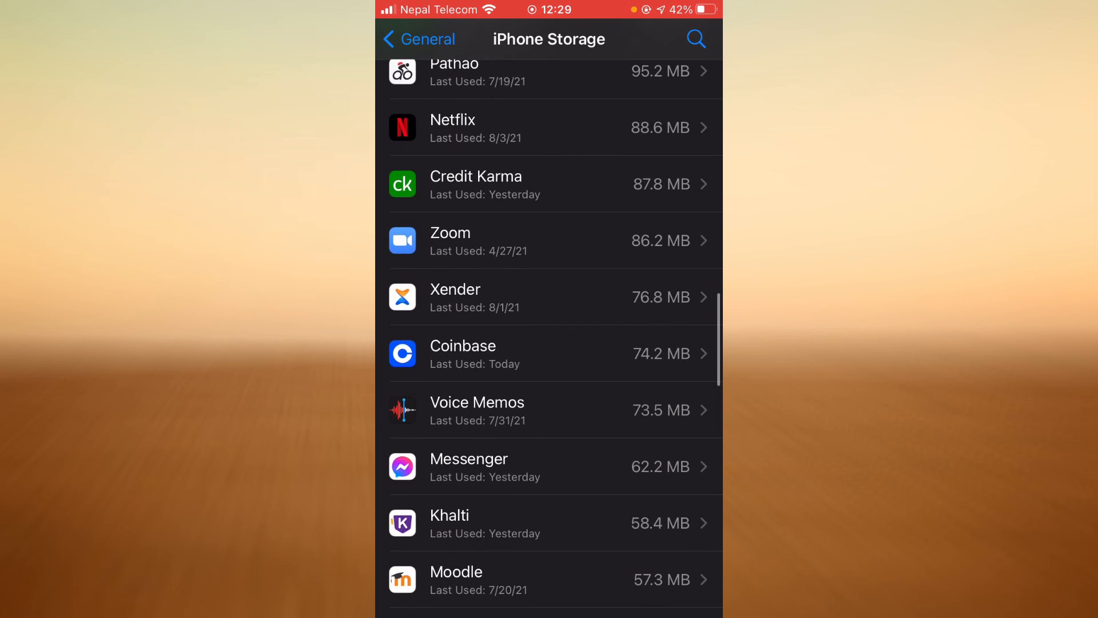
- Offload Coinbase from its storage page, keeping its 995 KB of documents and data
{"action": "left_click", "coordinate": [553, 354]}
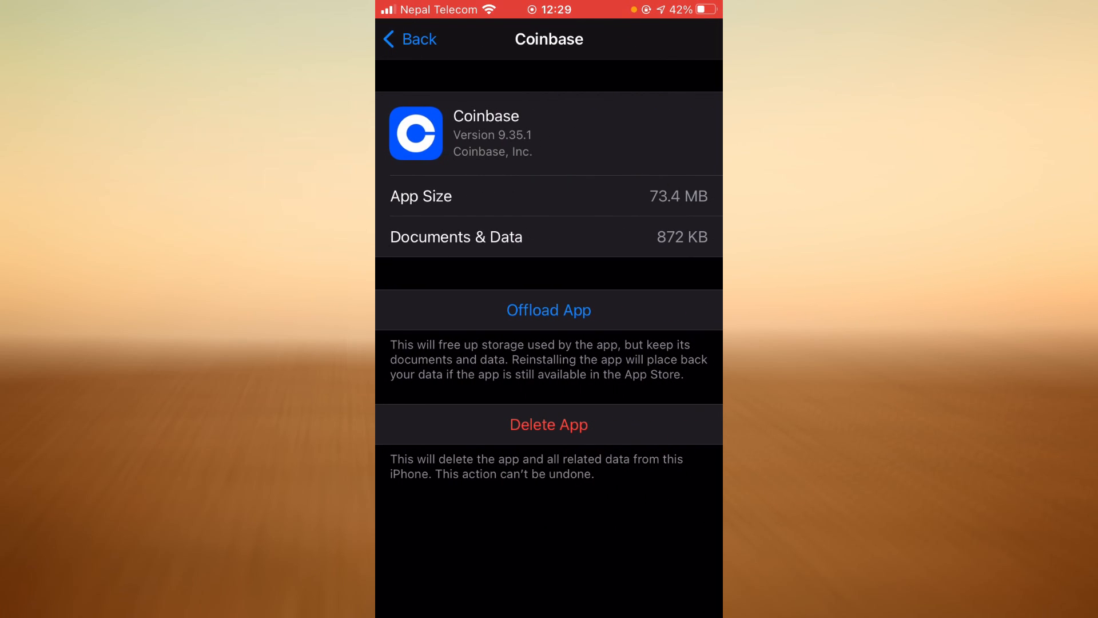
{"action": "left_click", "coordinate": [549, 310]}
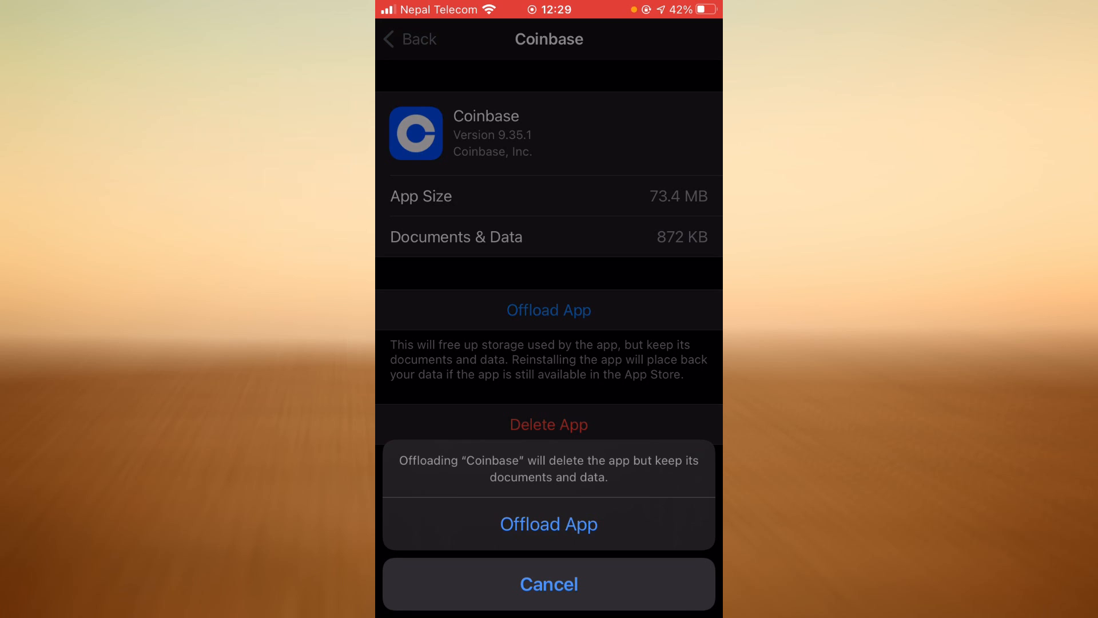
{"action": "left_click", "coordinate": [549, 523]}
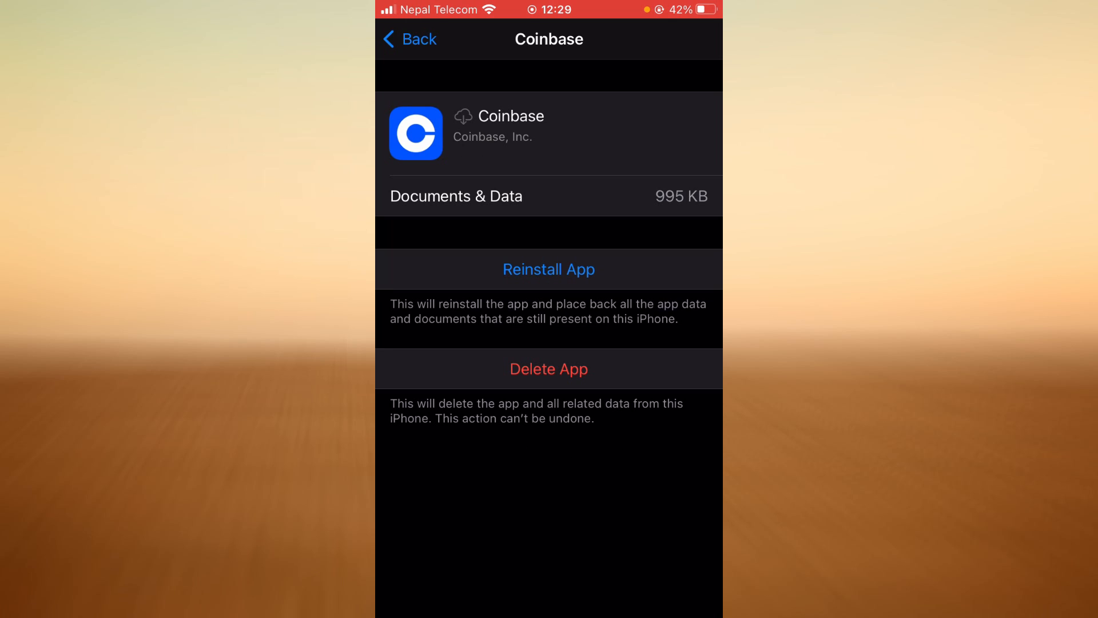
- Reinstall the offloaded Coinbase app from its storage page
{"action": "left_click", "coordinate": [547, 270]}
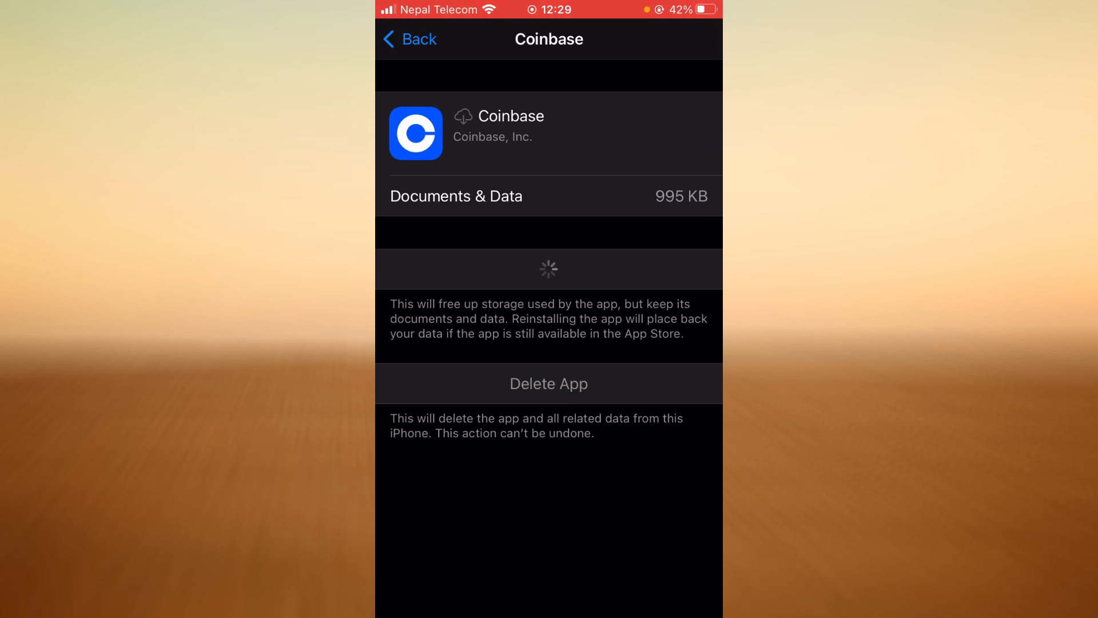